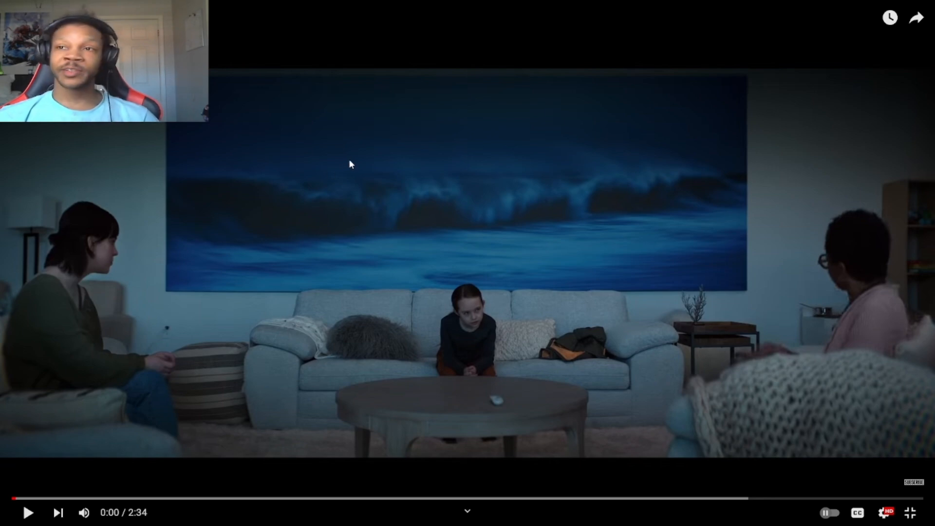
mouse_move(315, 155)
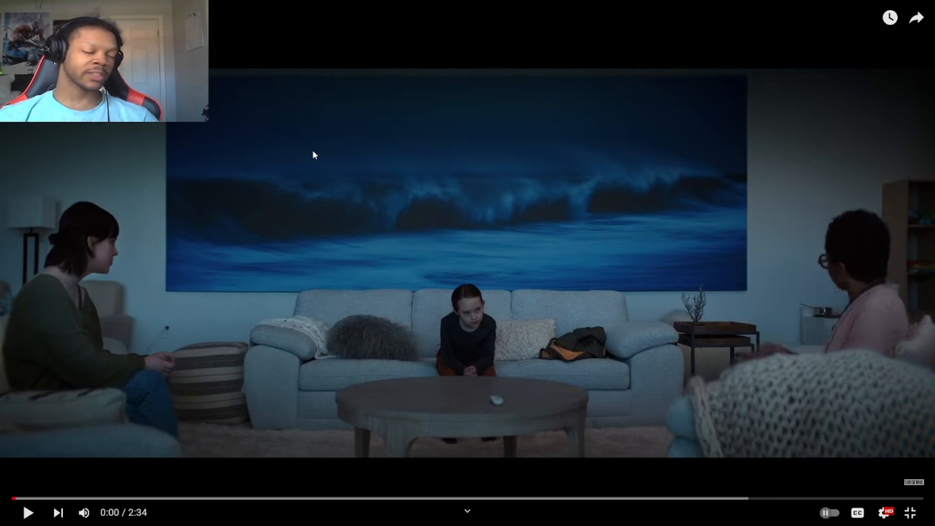